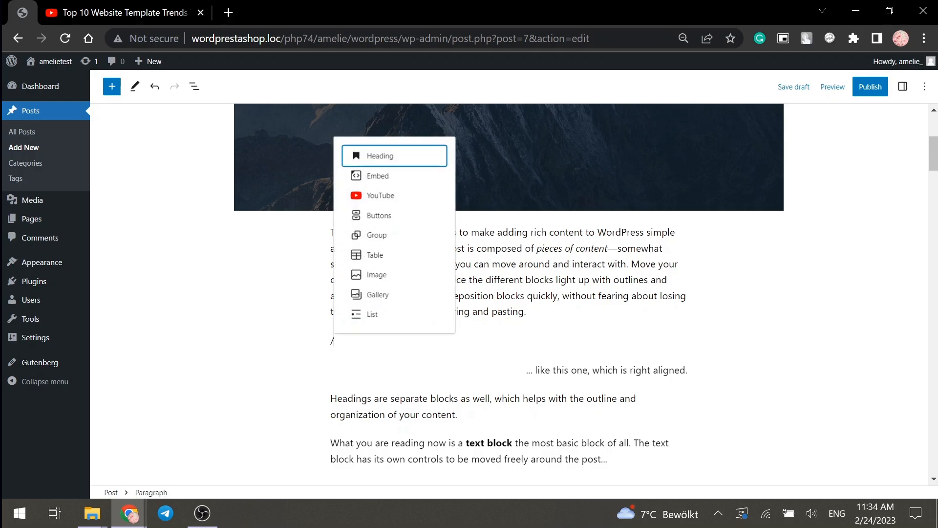
mouse_move(376, 254)
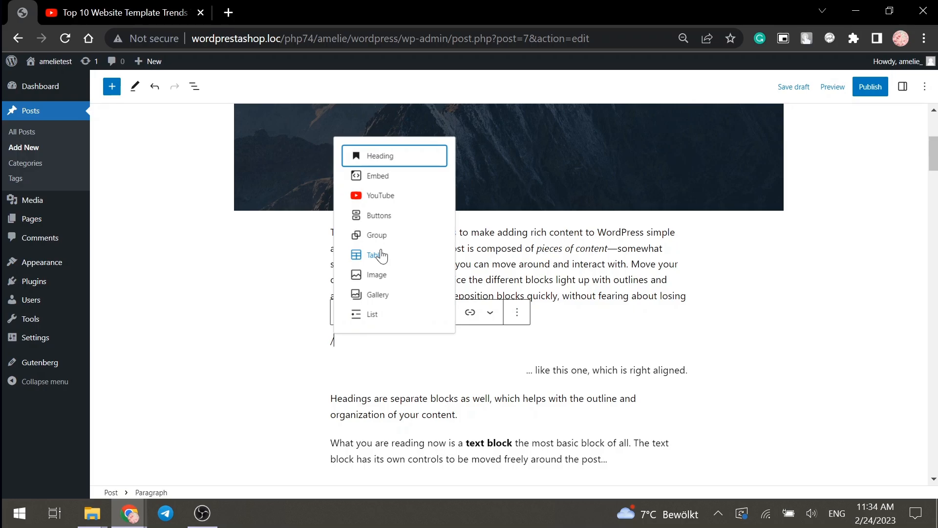
Choose Heading from the slash inserter to add a Heading block below the opening paragraph.
left_click(380, 156)
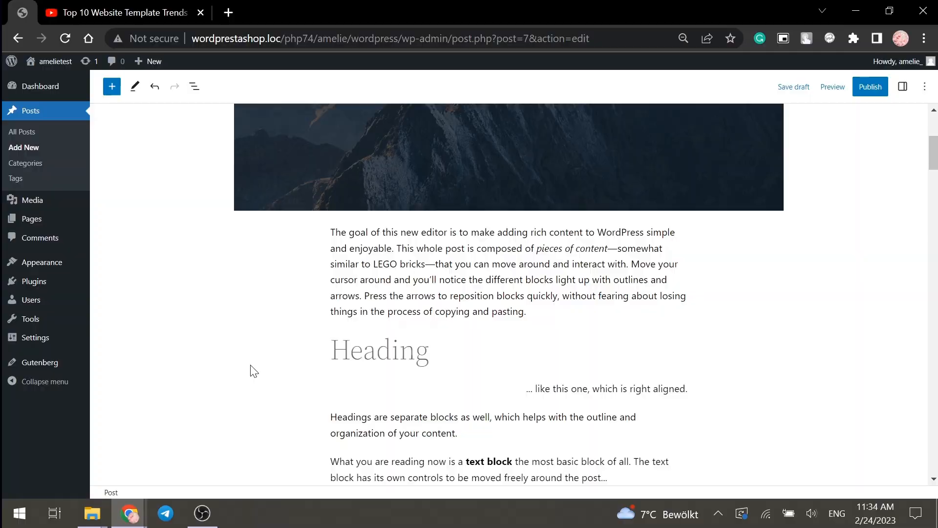
Scroll the post to reach the YouTube embed spot below the right-aligned line.
scroll("down", 3)
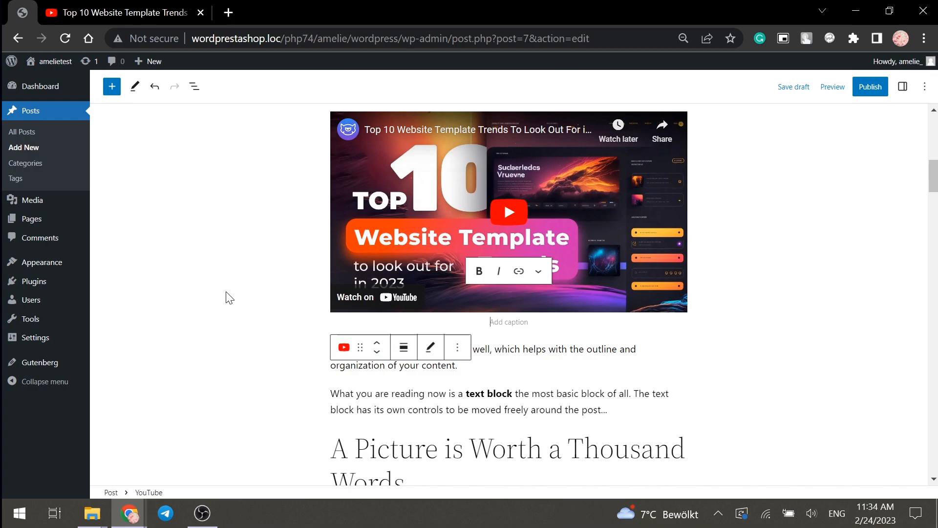
scroll("up", 3)
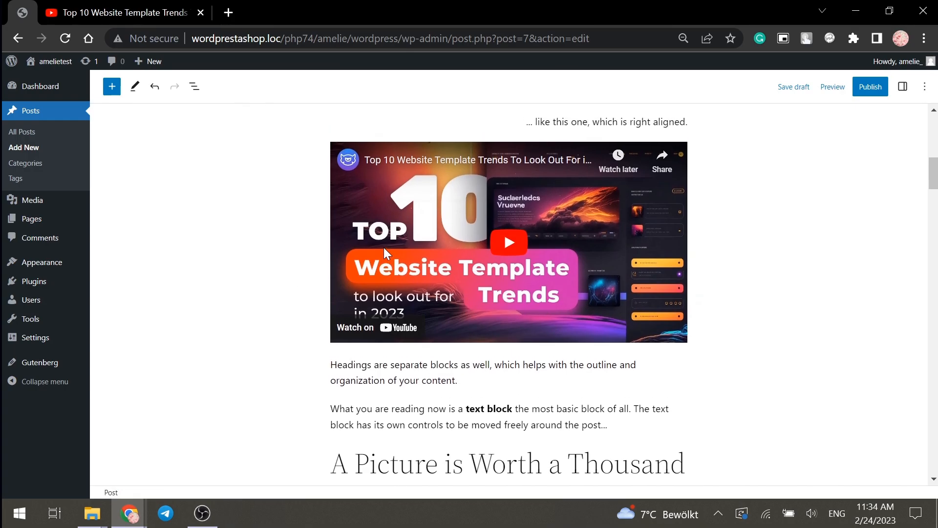
mouse_move(294, 274)
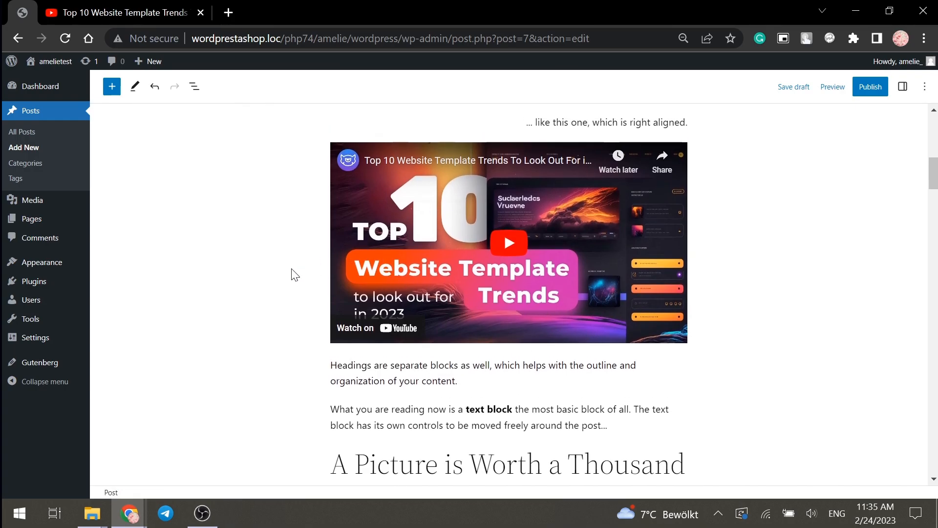